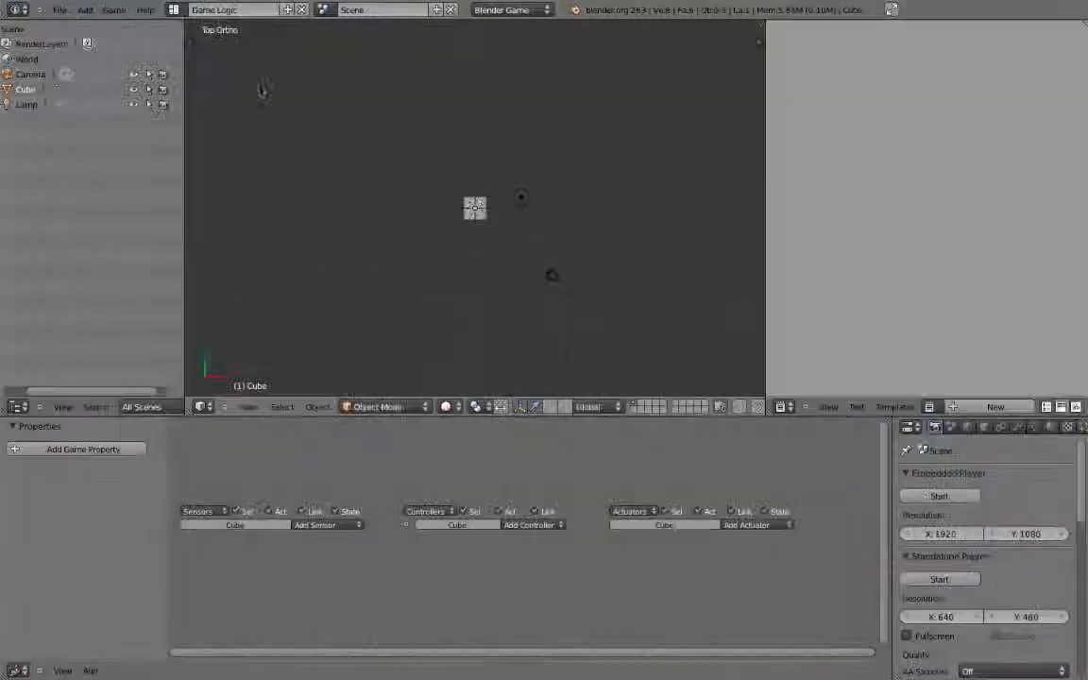
Step: Switch the 3D viewport to camera view with Textured viewport shading on the cube
click(247, 406)
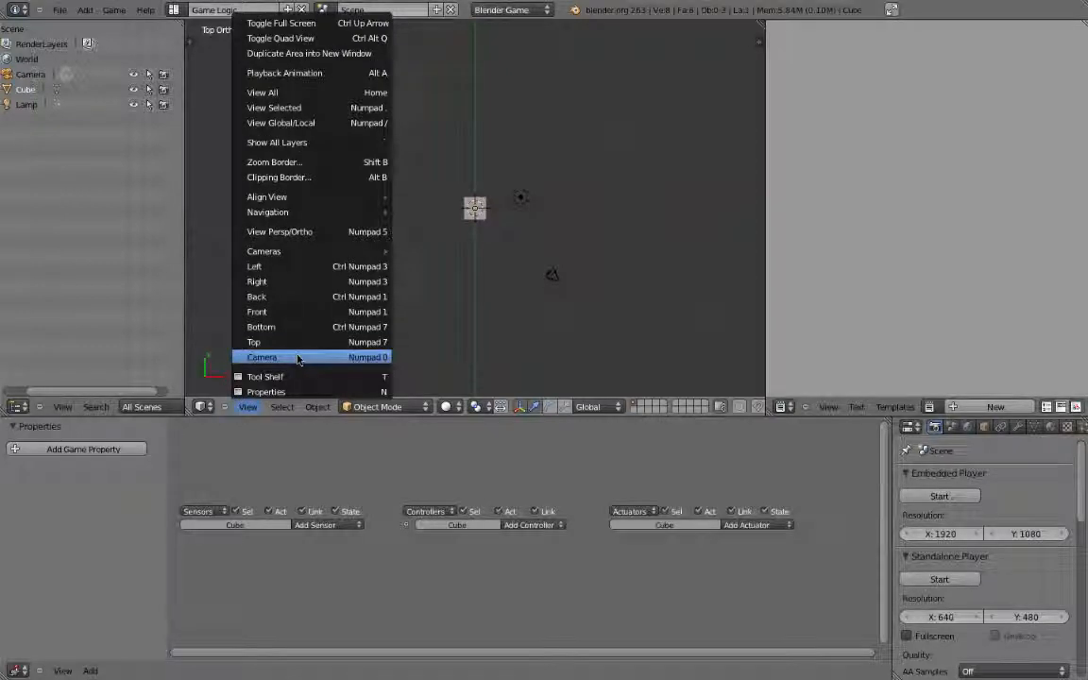
click(260, 356)
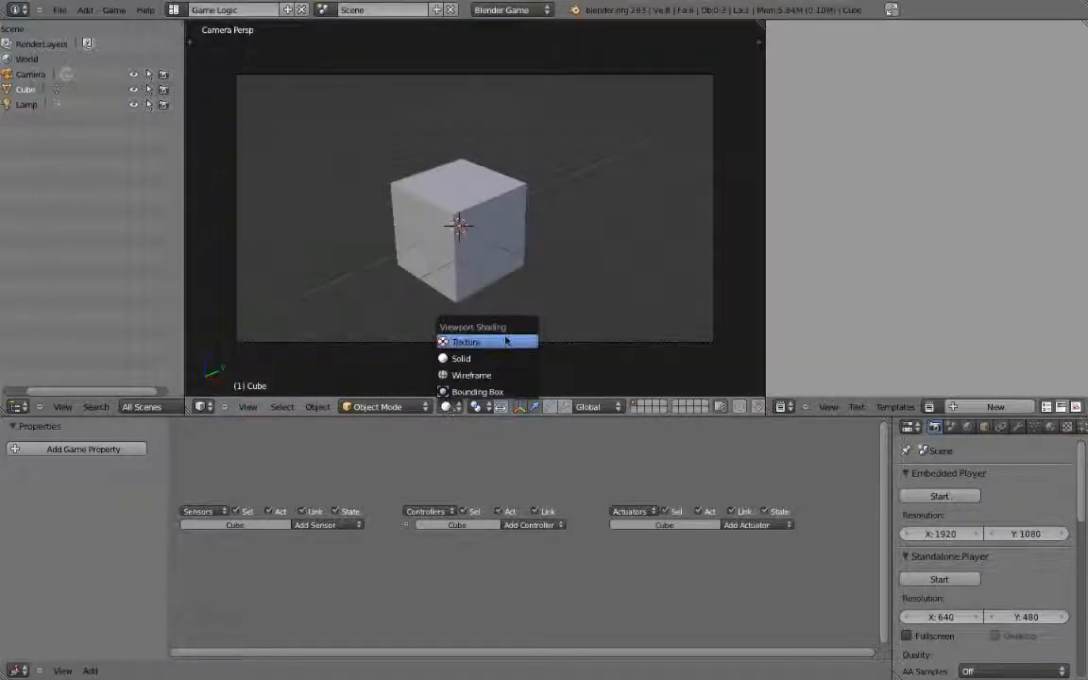
click(465, 340)
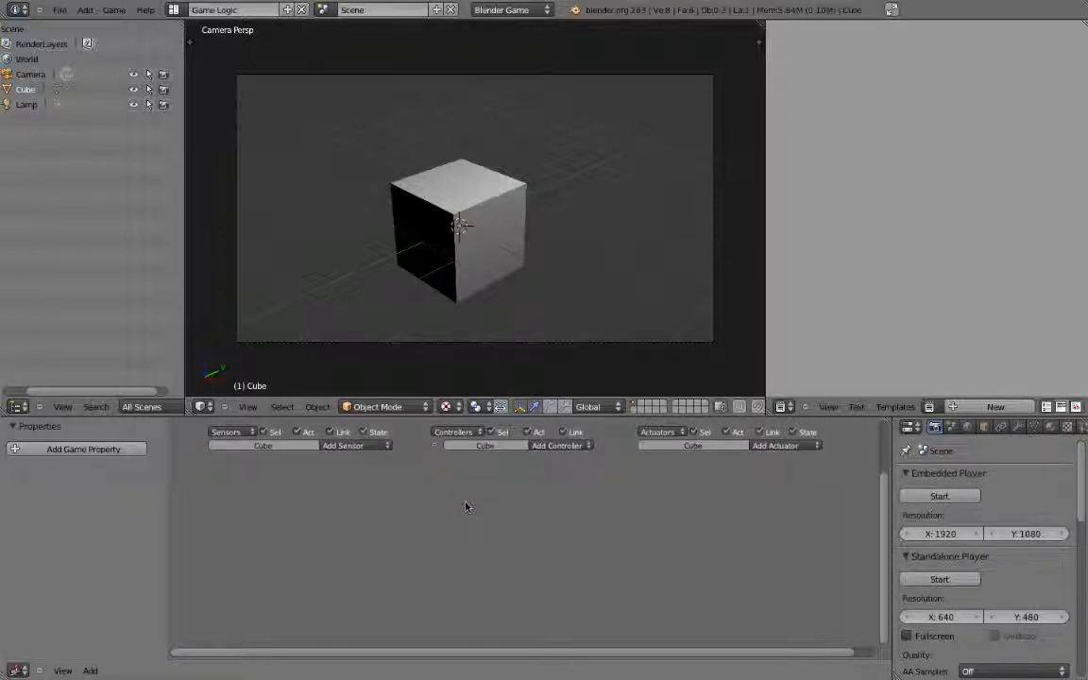
mouse_move(329, 495)
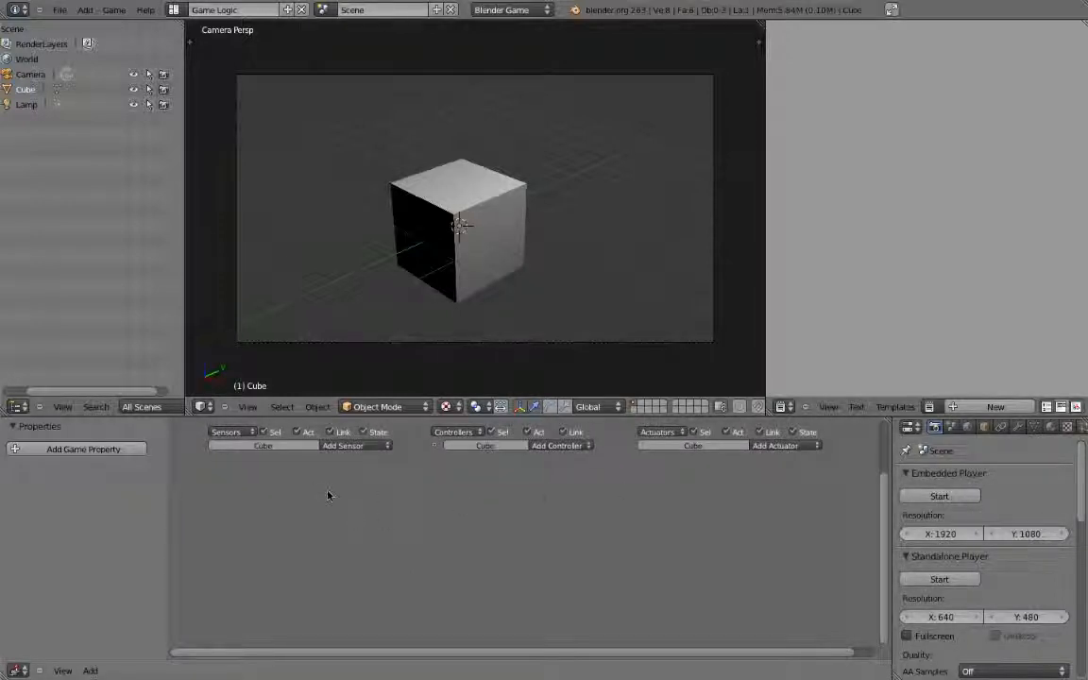
mouse_move(563, 490)
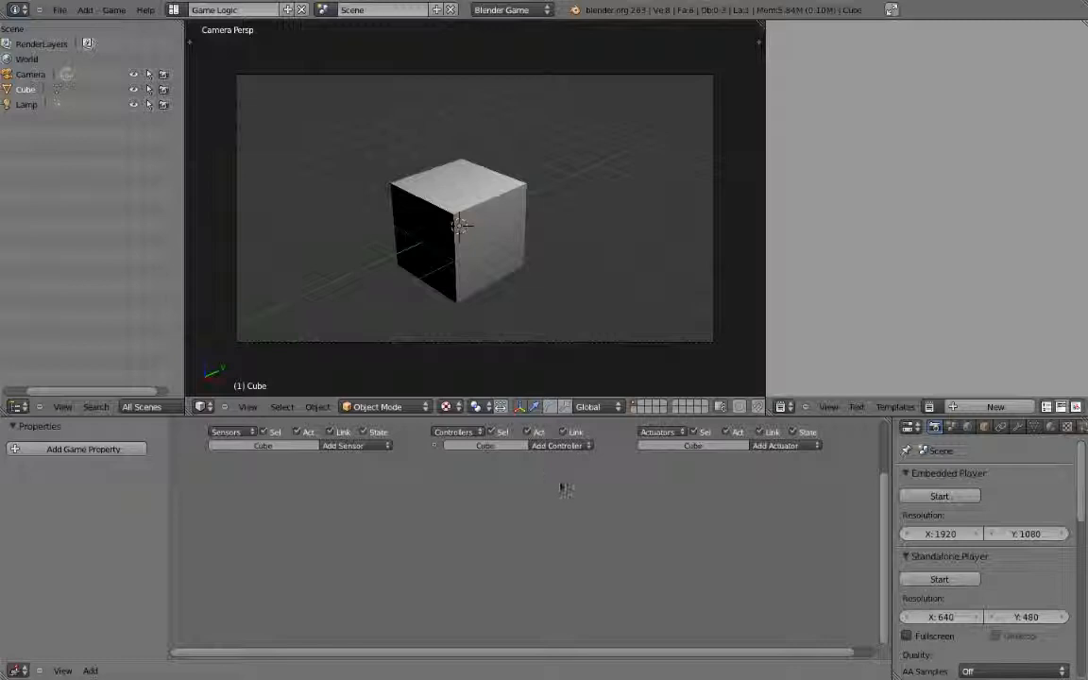
mouse_move(329, 495)
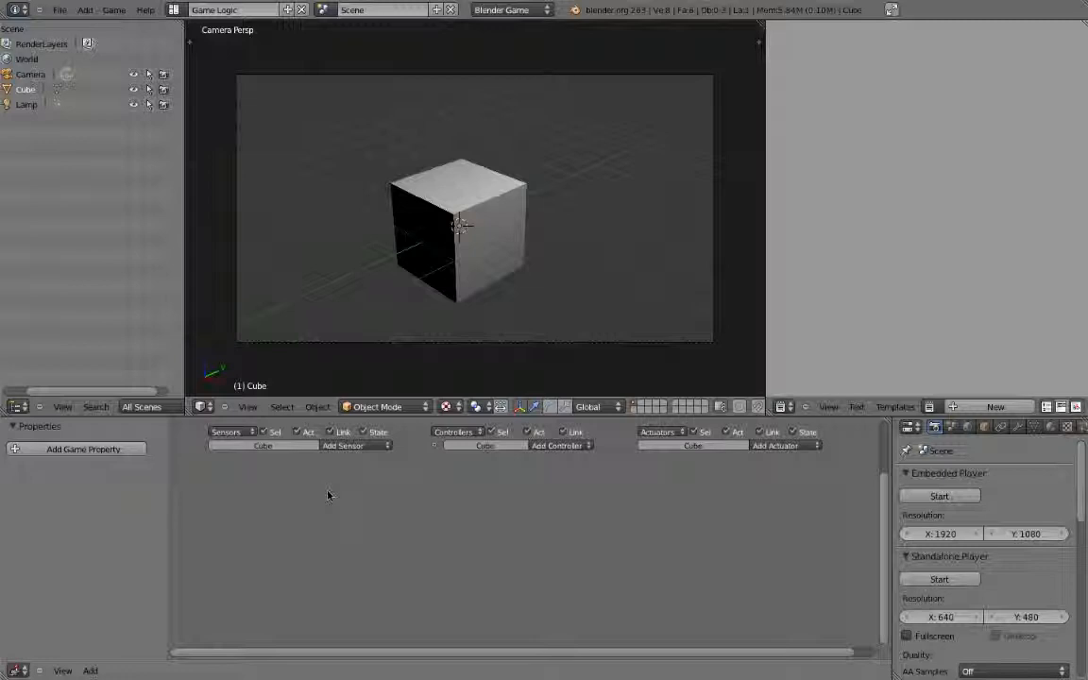
mouse_move(527, 469)
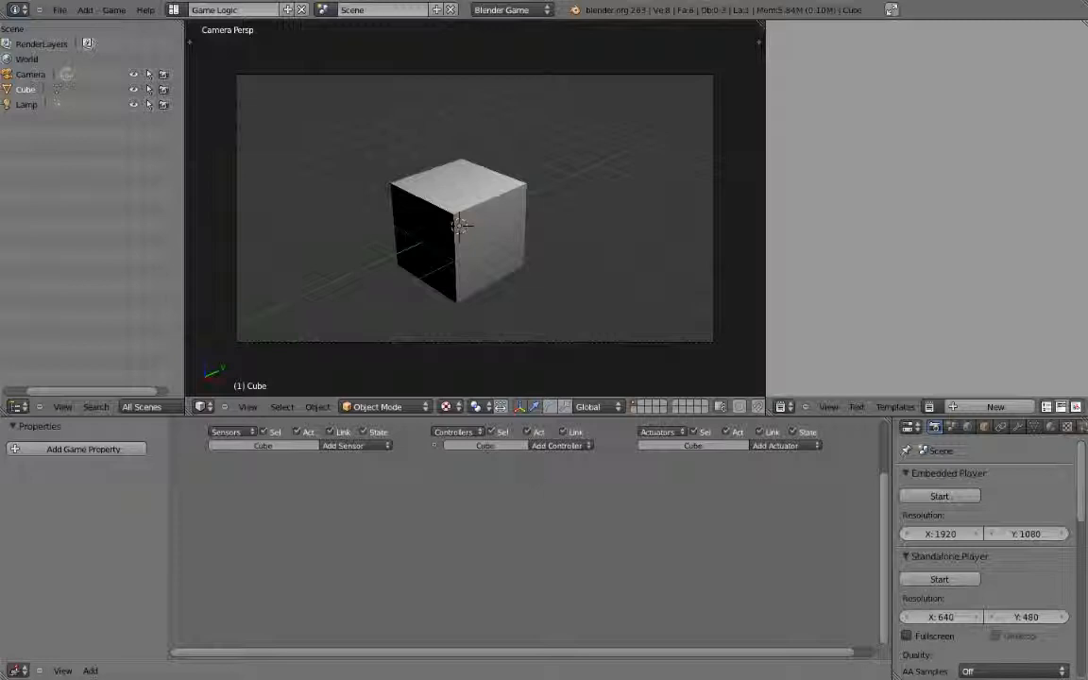
mouse_move(718, 471)
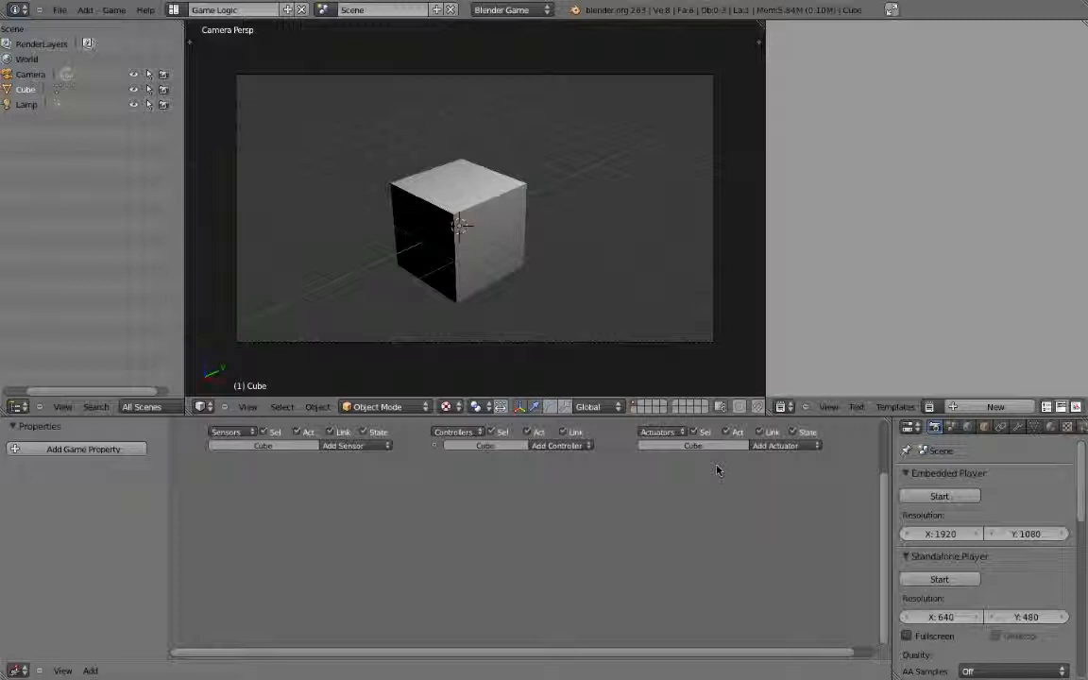
mouse_move(735, 473)
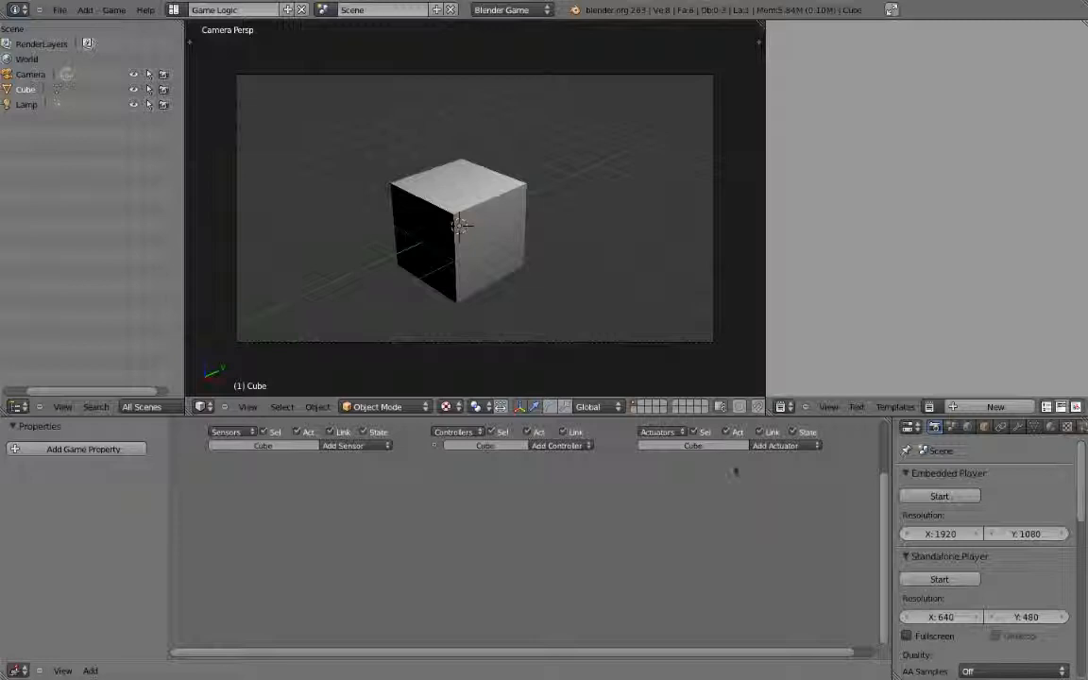
mouse_move(734, 464)
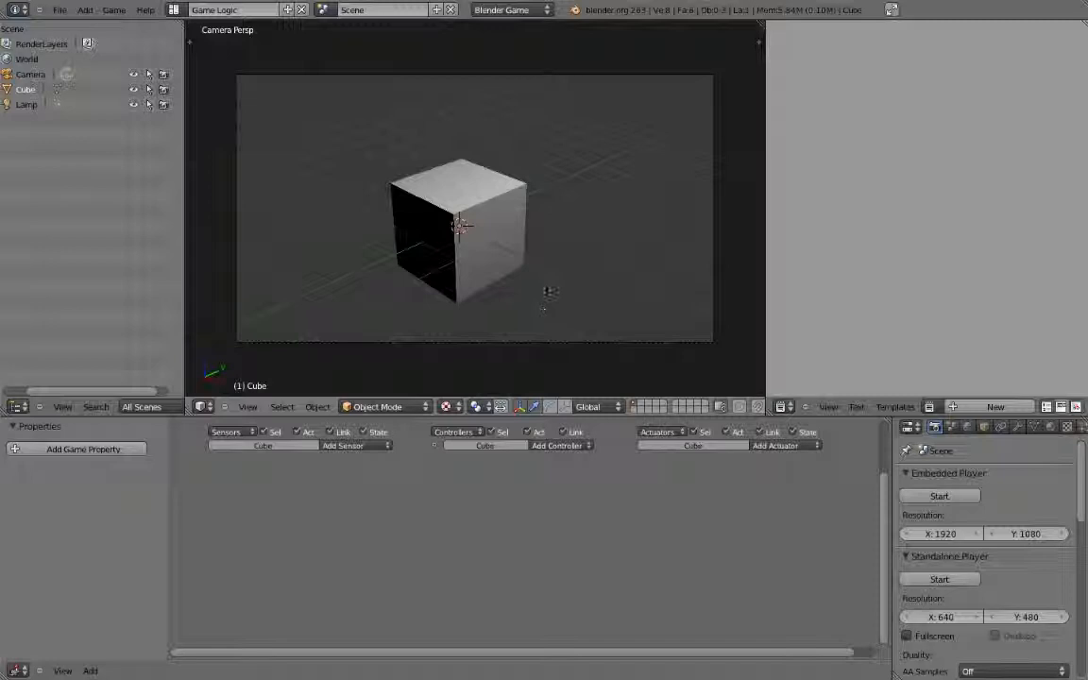
Step: Select the cube and start adding a Keyboard sensor for the Left Arrow key
click(457, 230)
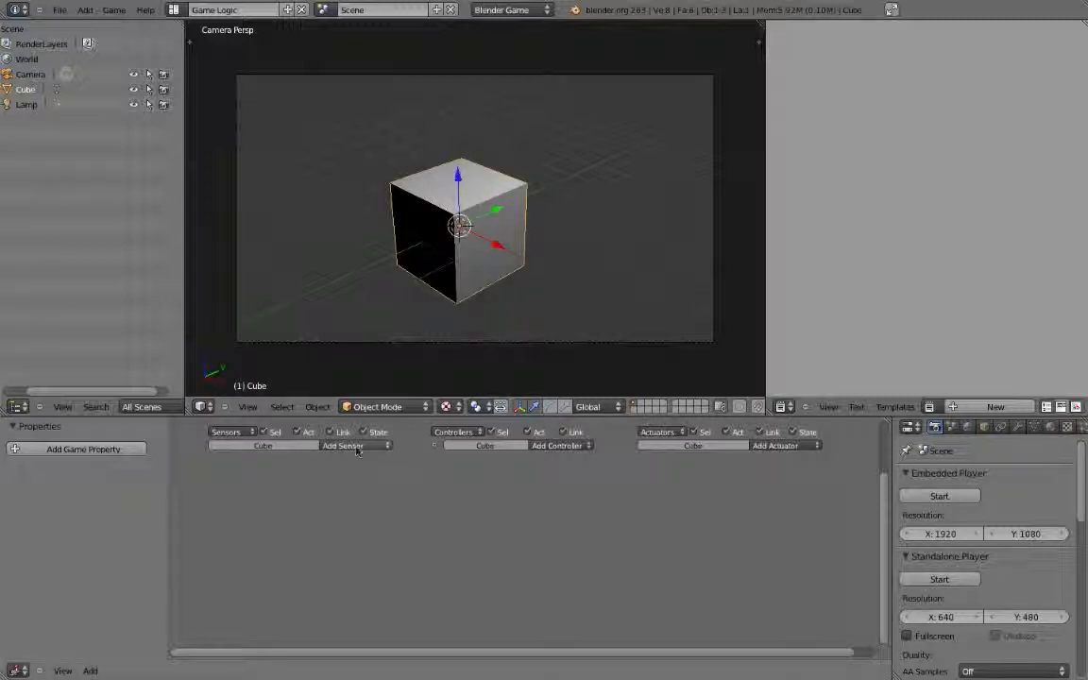
click(355, 446)
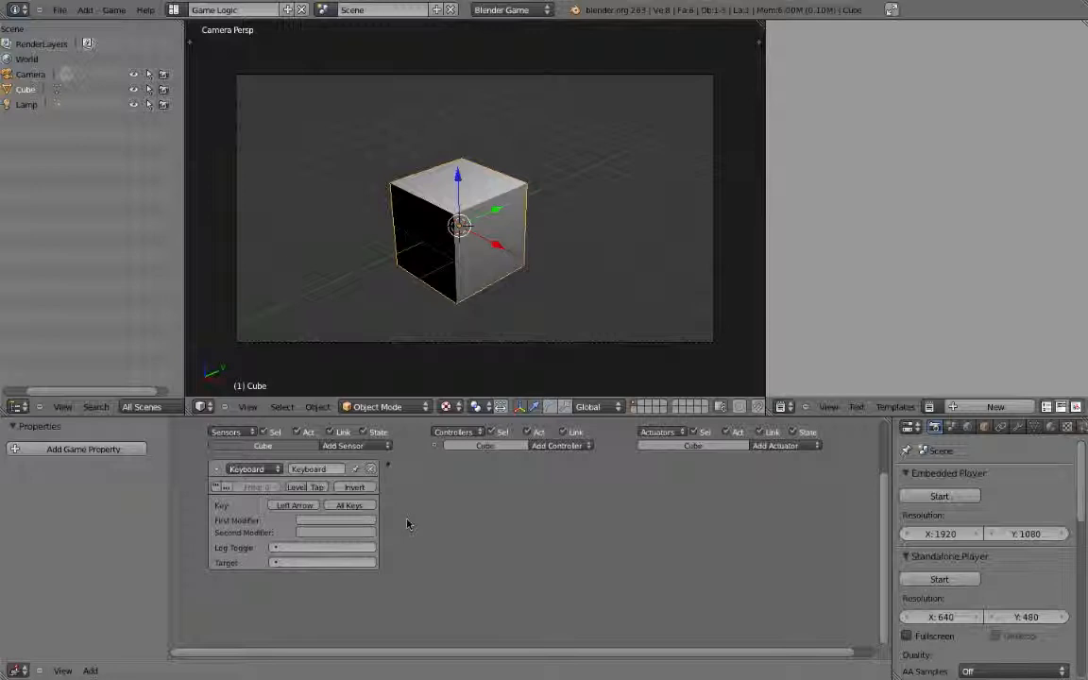
mouse_move(397, 521)
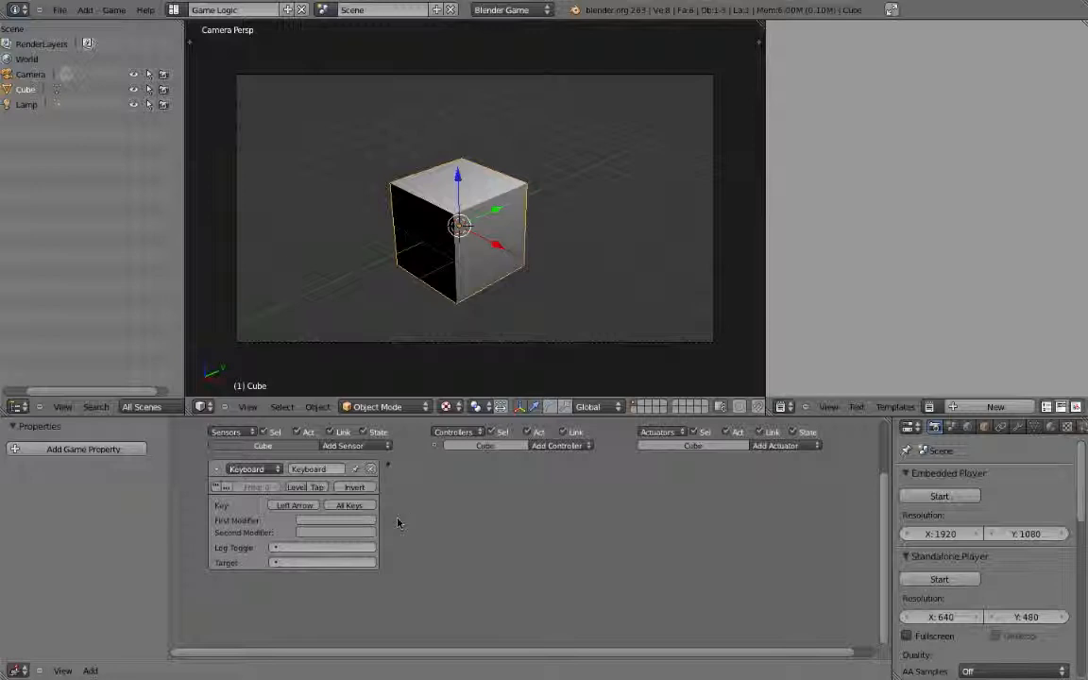
mouse_move(582, 484)
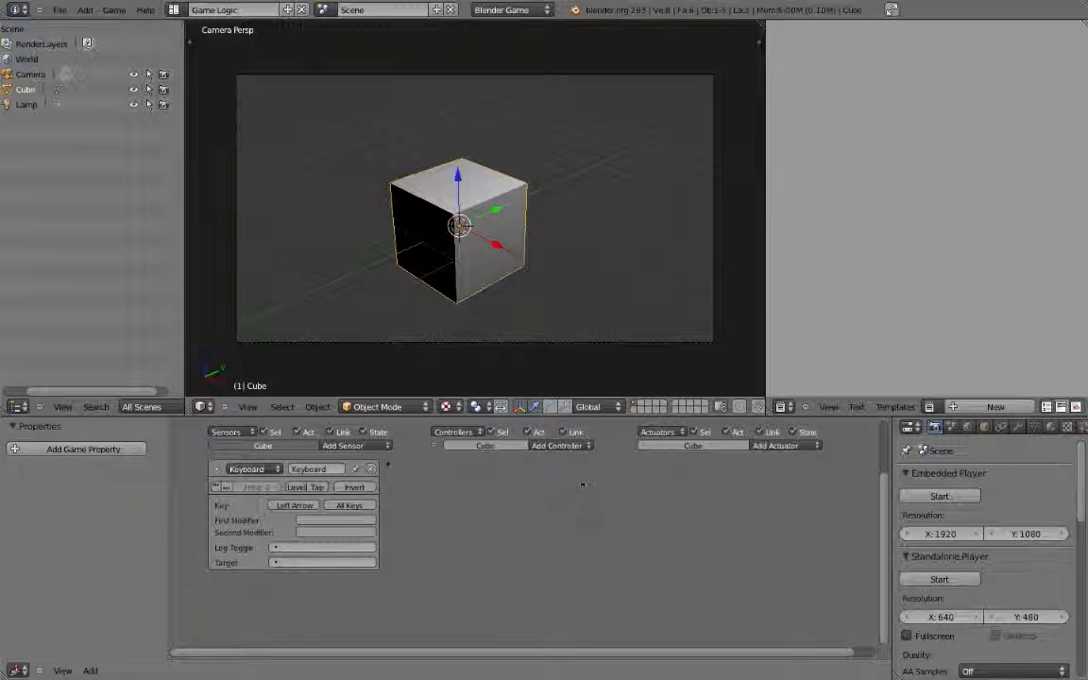
Step: Add an And controller beside the cube's left-arrow keyboard sensor
click(558, 446)
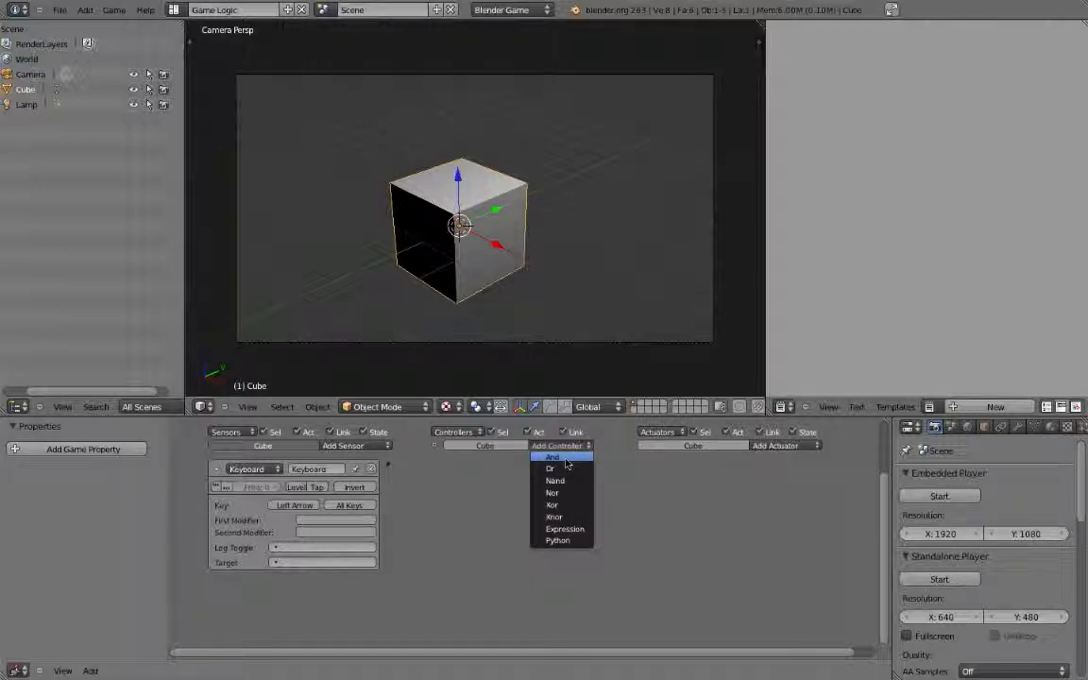
click(552, 458)
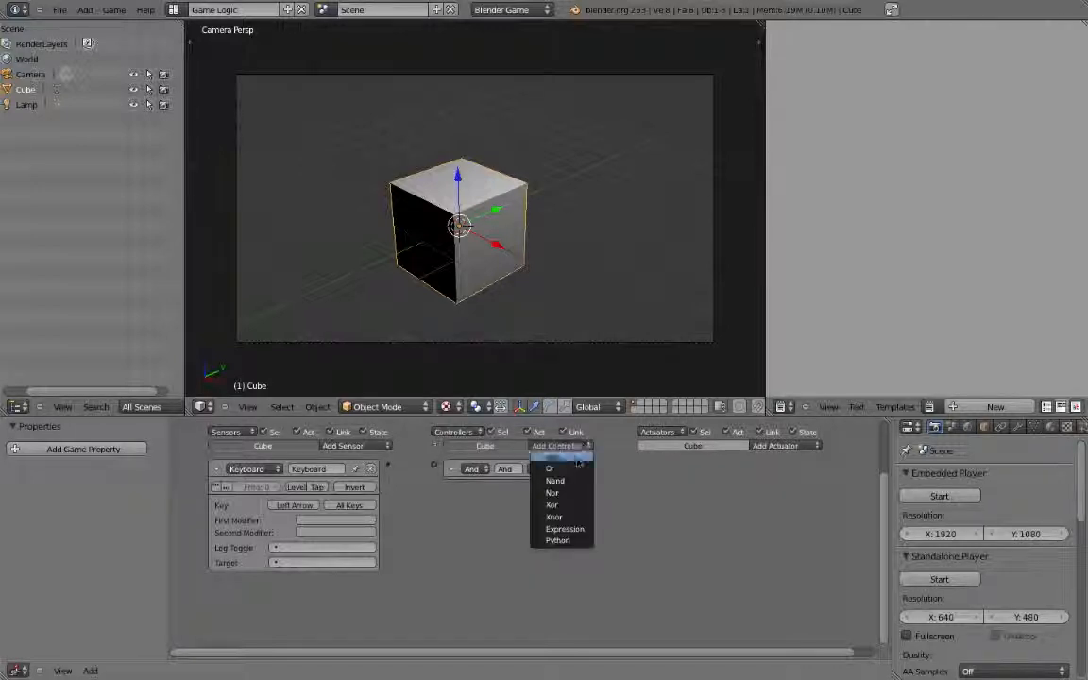
mouse_move(552, 457)
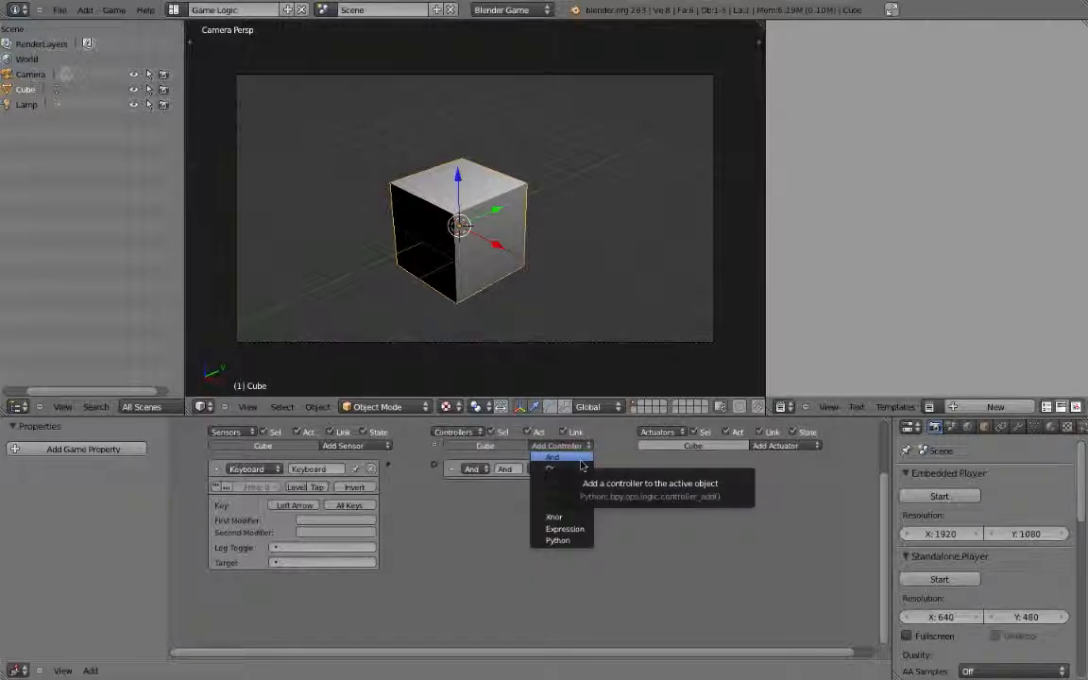
mouse_move(558, 541)
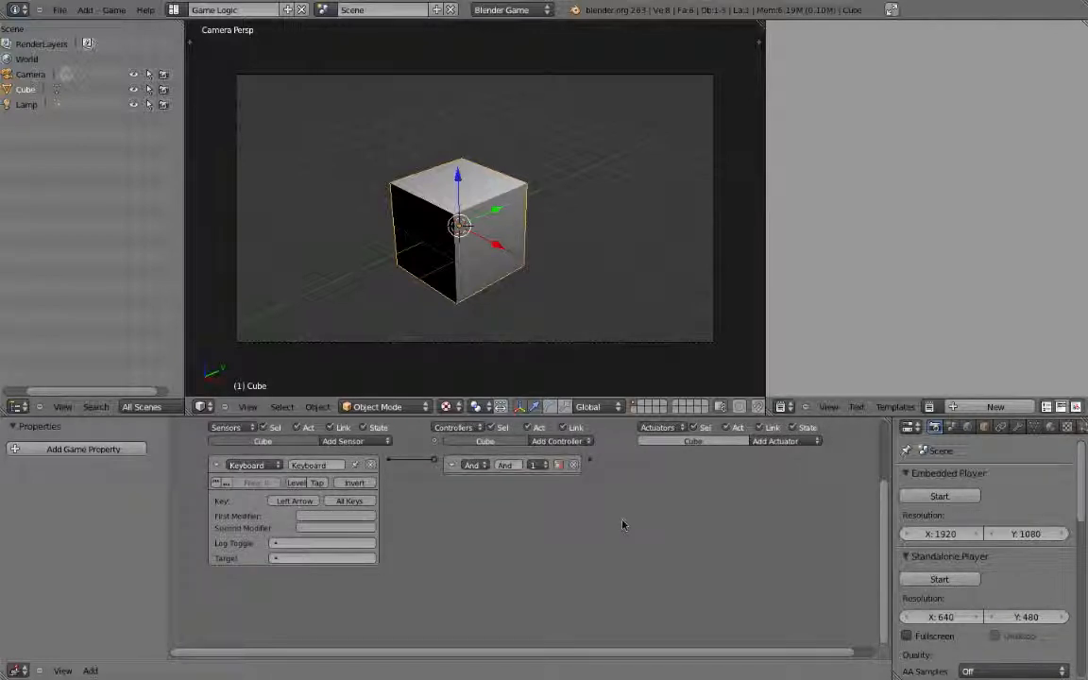
Step: Add a Motion actuator with simple motion to complete the cube's logic chain
click(779, 442)
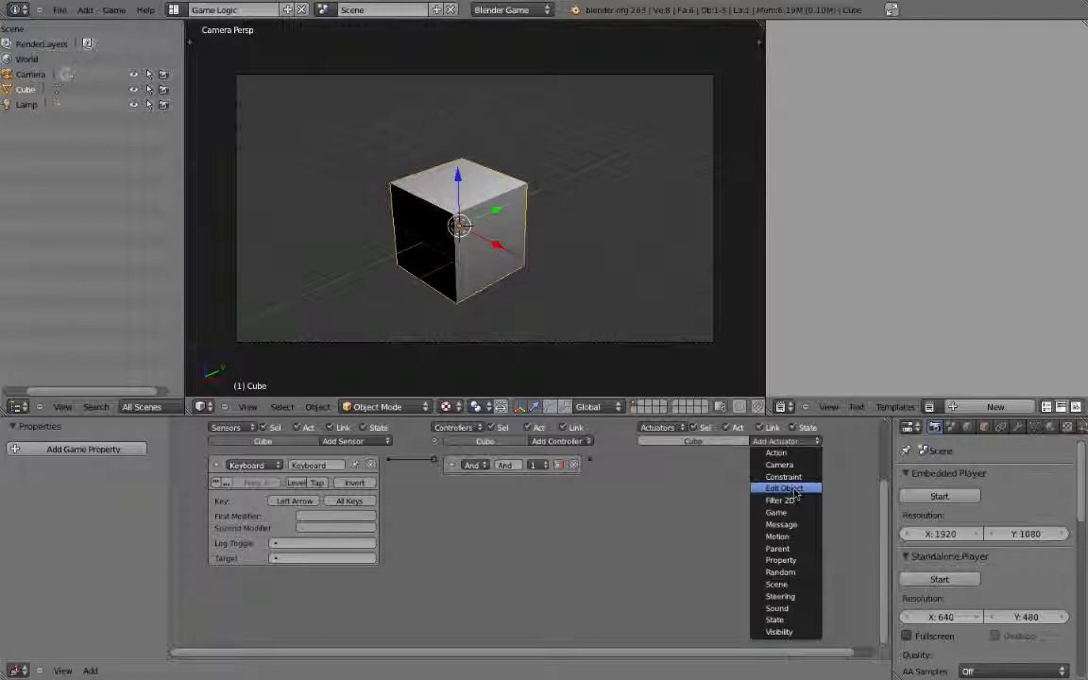
click(778, 537)
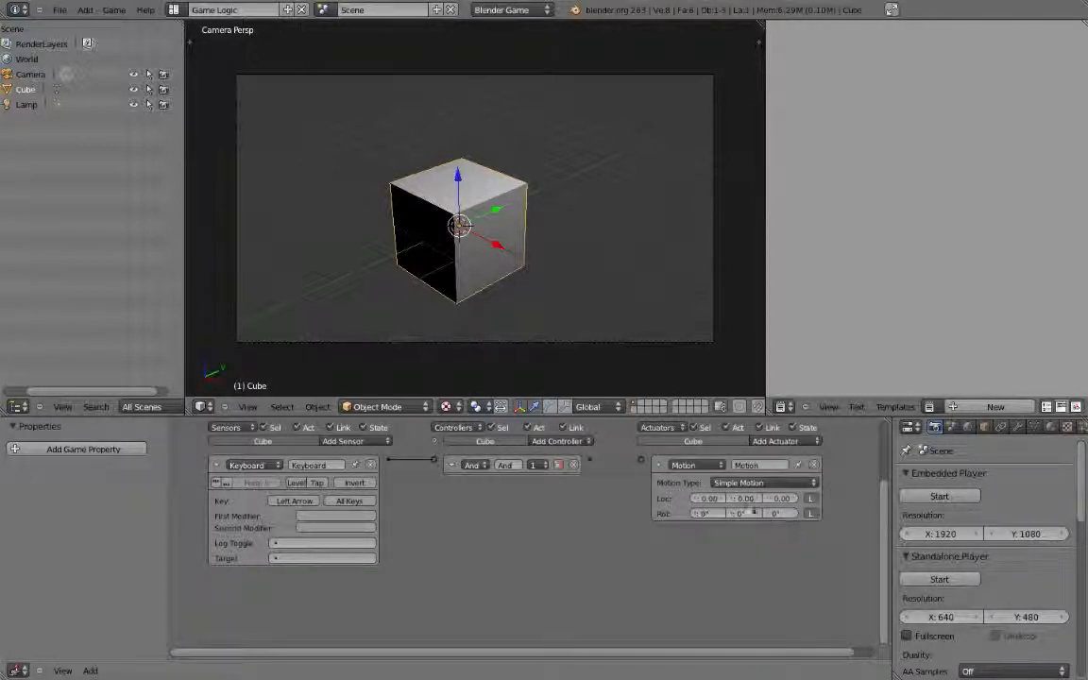
mouse_move(461, 387)
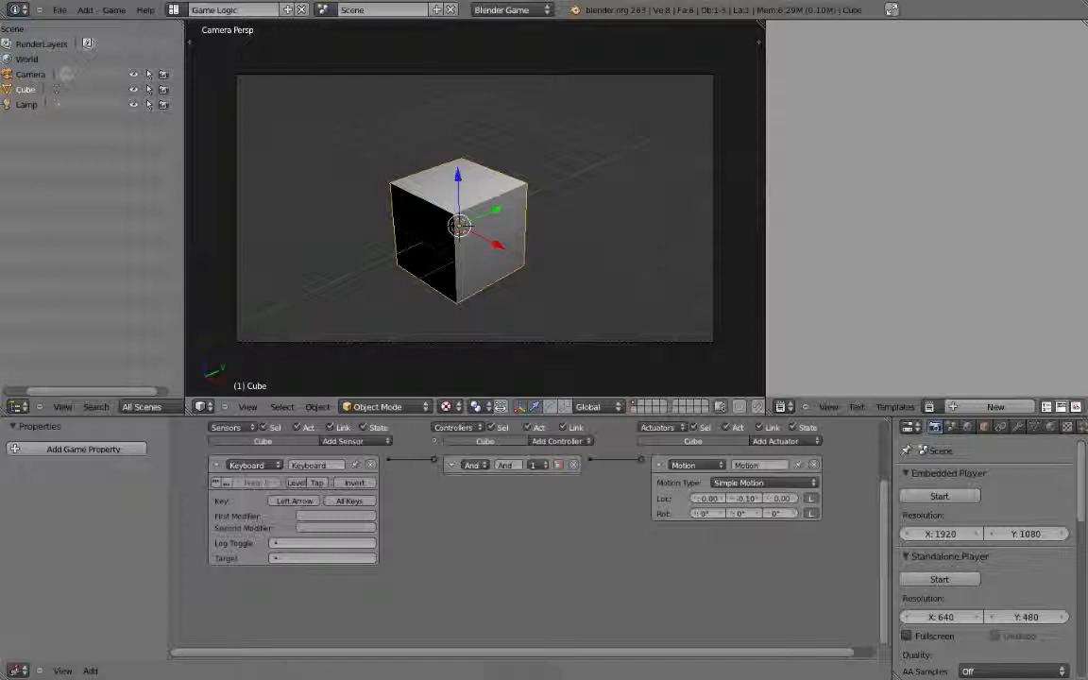
Step: Add a second Keyboard sensor and set its key to Right Arrow
click(344, 442)
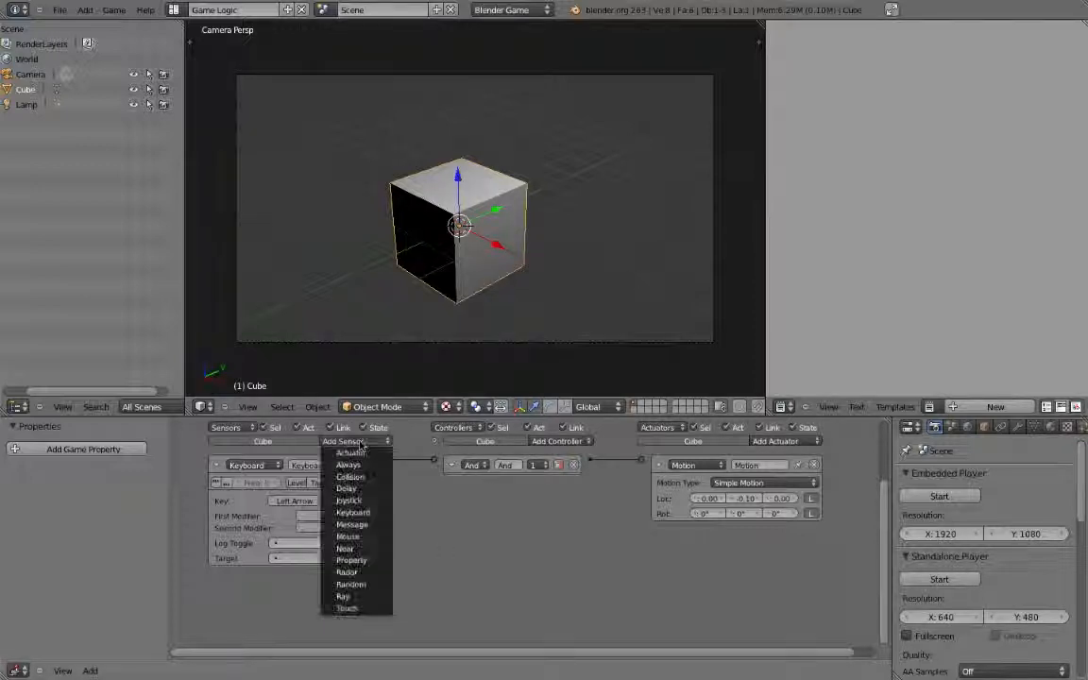
click(352, 512)
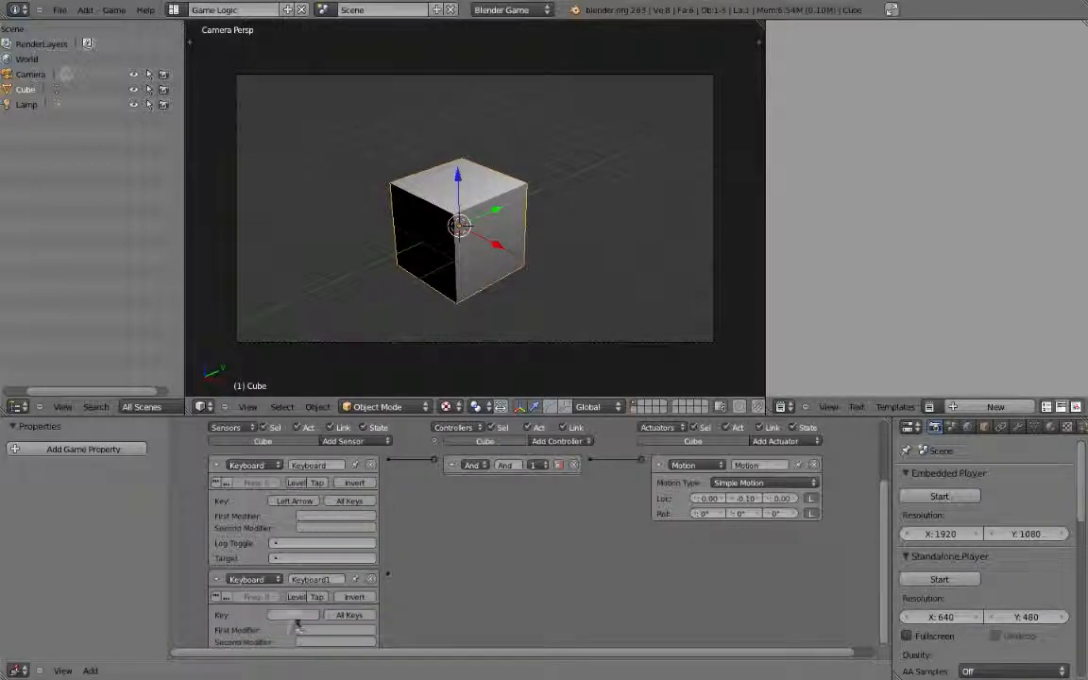
click(295, 616)
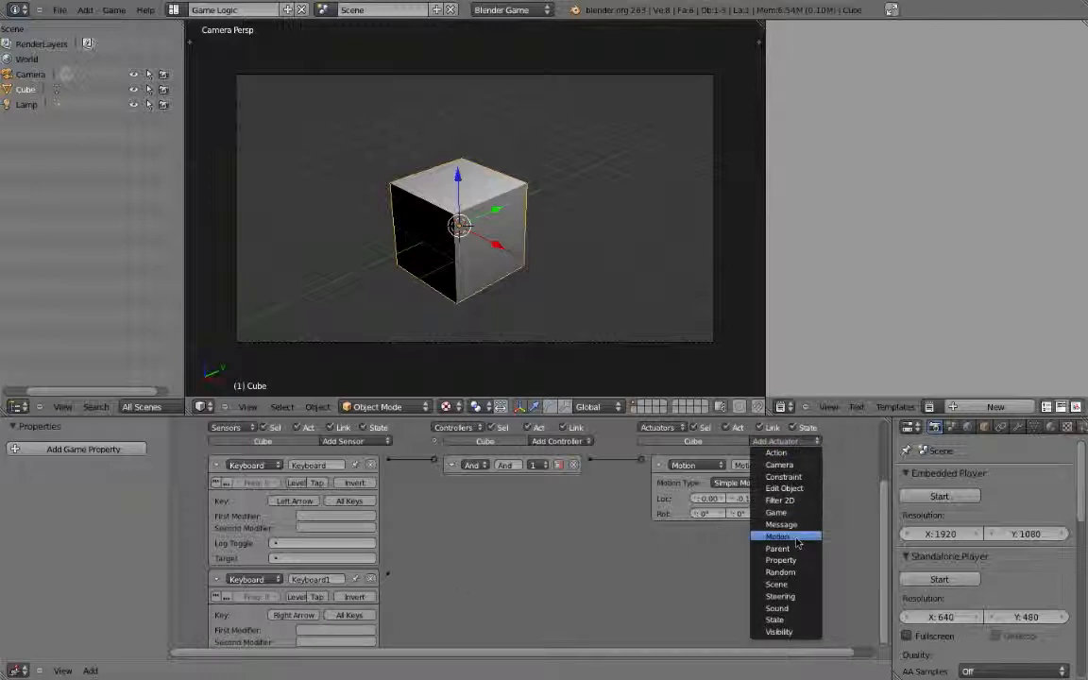
Step: Add a second Motion actuator and link the Right Arrow sensor to a controller input
click(777, 536)
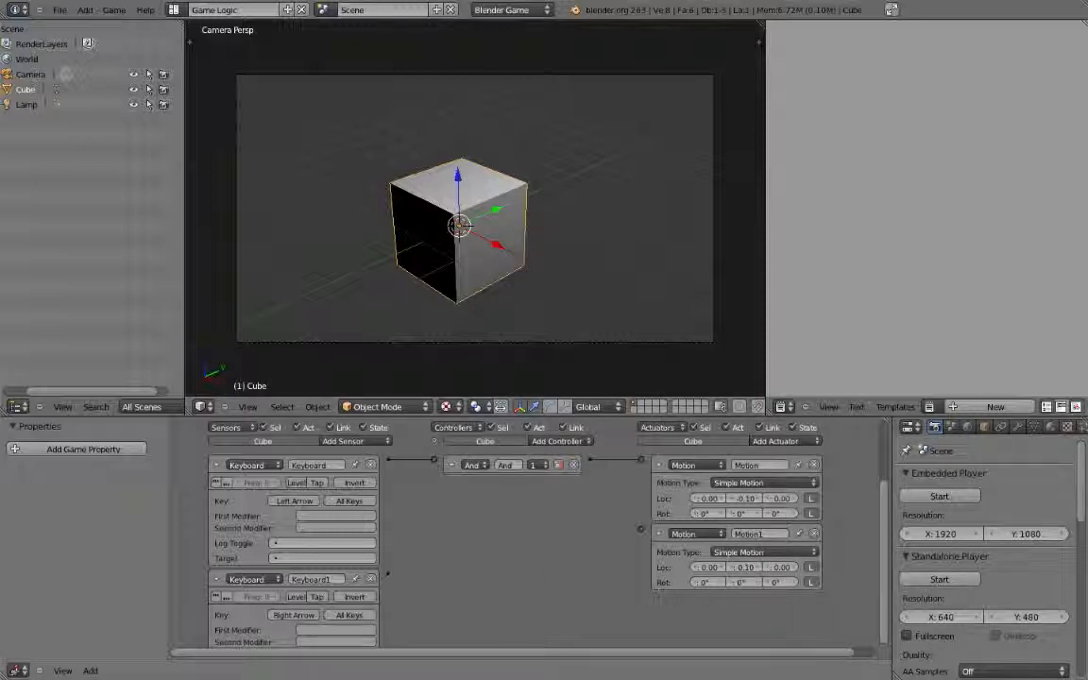
drag(388, 574, 642, 529)
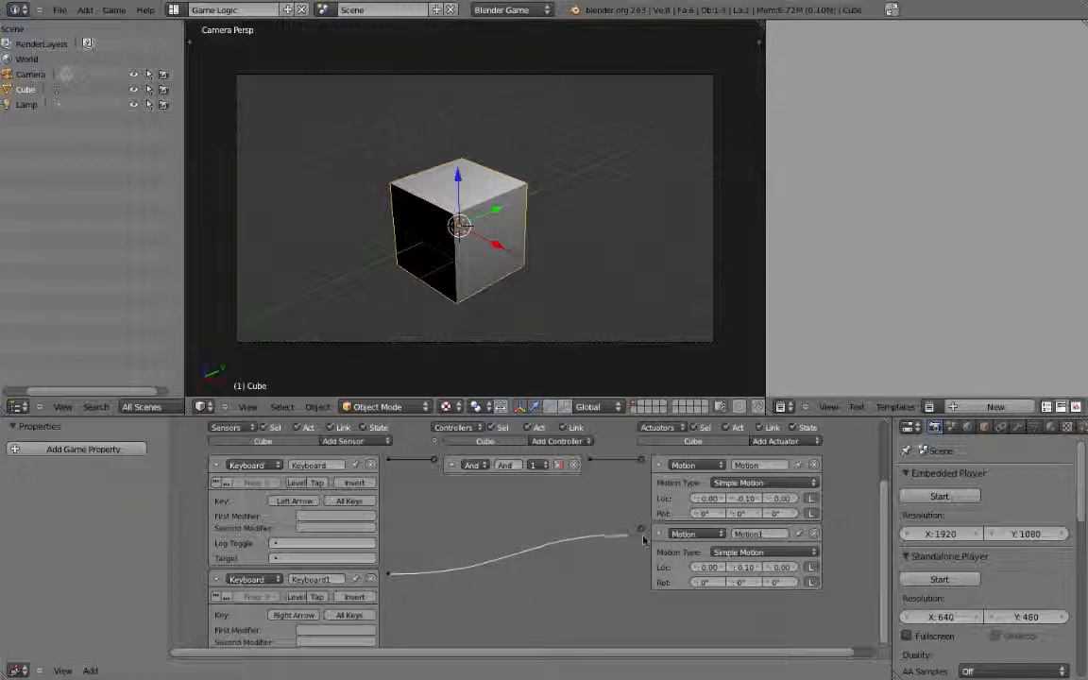